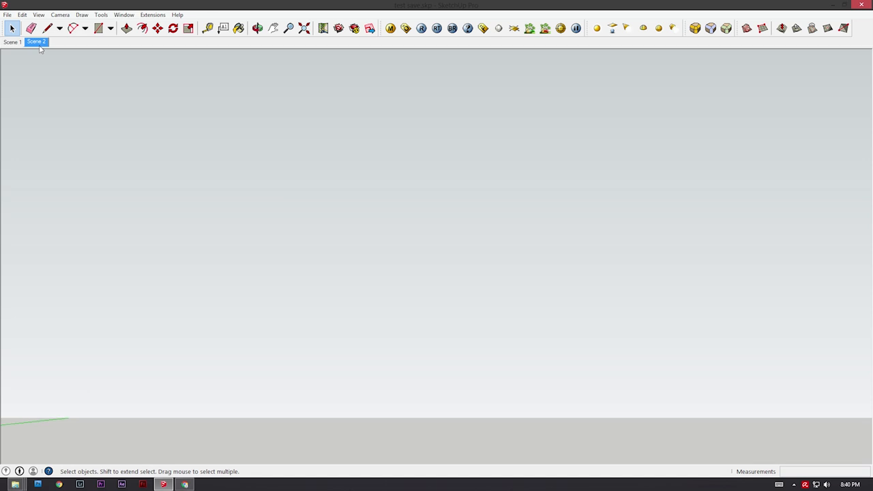
Begin saving the 'test save' model under a new name via File > Save As.
click(8, 14)
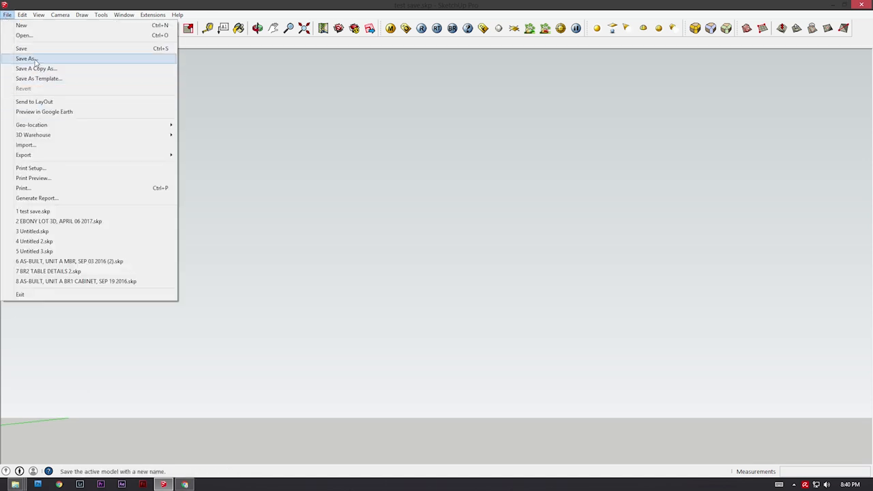
click(26, 62)
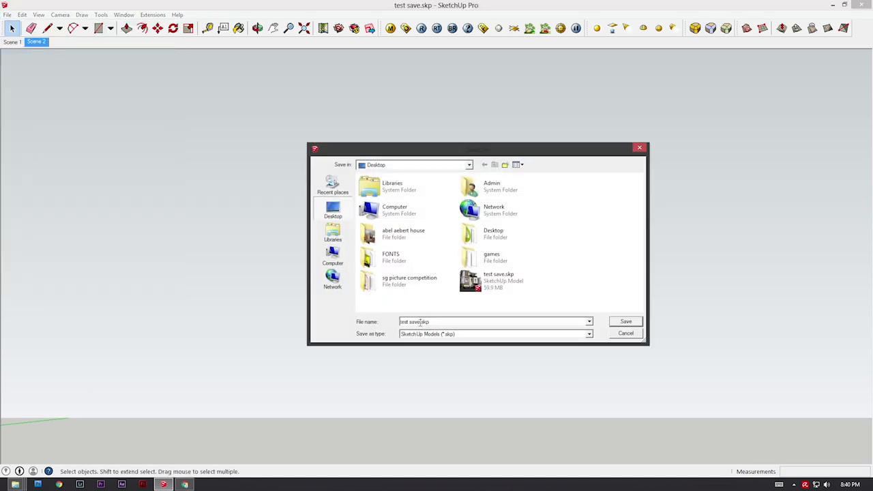